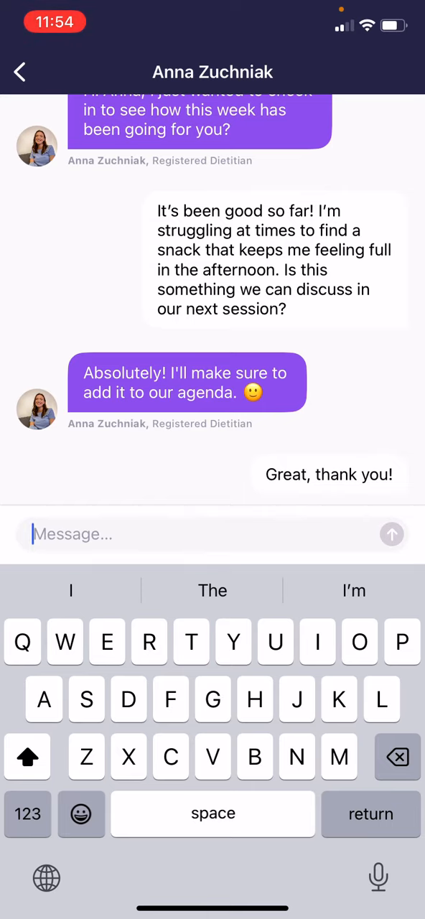
Leave the dietitian chat for the Team page showing the 'Great, thank you!' preview
{"action": "left_click", "coordinate": [19, 72]}
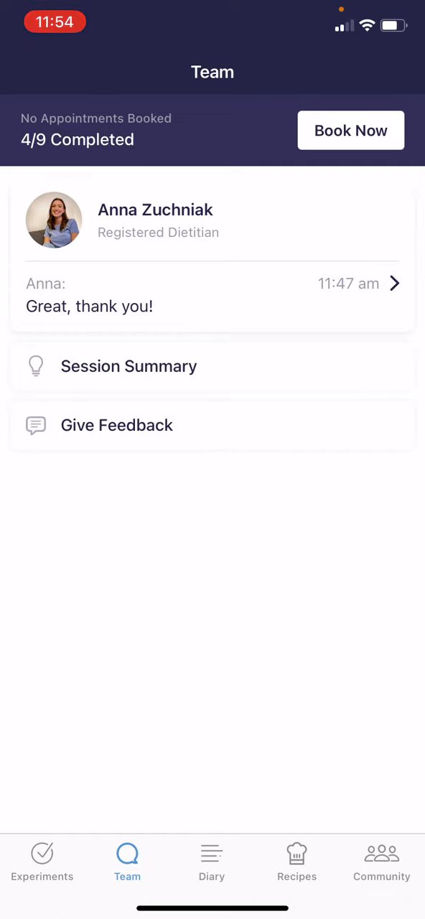
Open Session Summary 5 and start an empty Take Home Messages note
{"action": "left_click", "coordinate": [129, 366]}
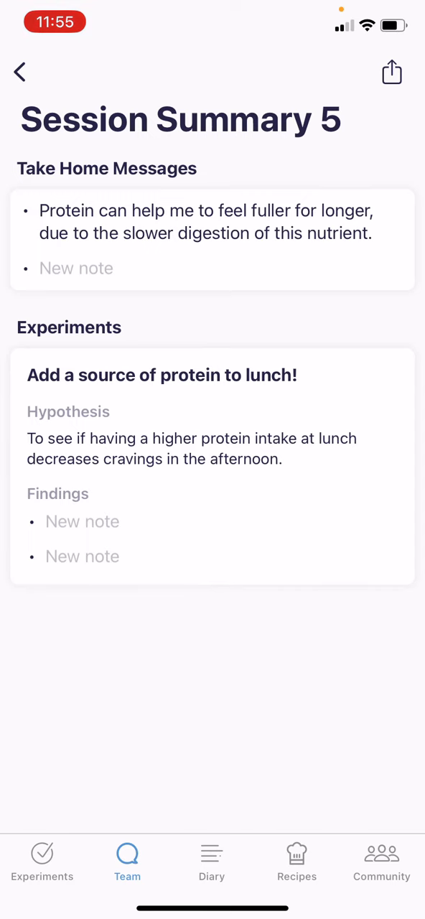
{"action": "left_click", "coordinate": [76, 268]}
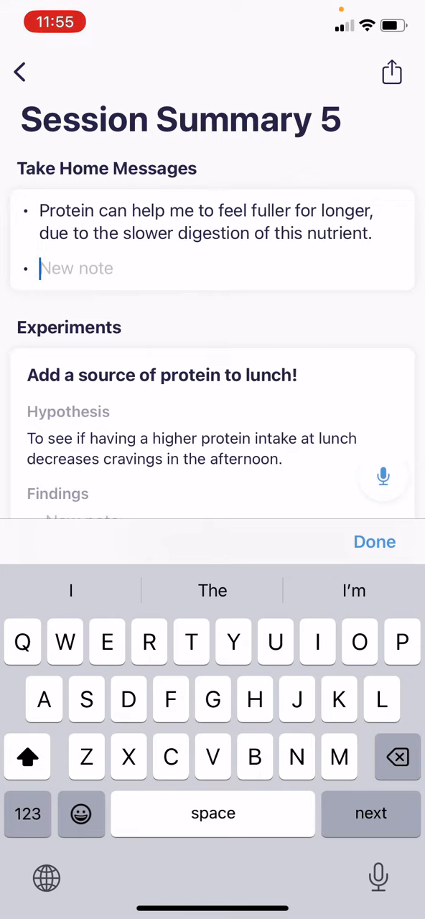
Open Give Feedback from the Team tab and show the Feedback Type options
{"action": "left_click", "coordinate": [20, 72]}
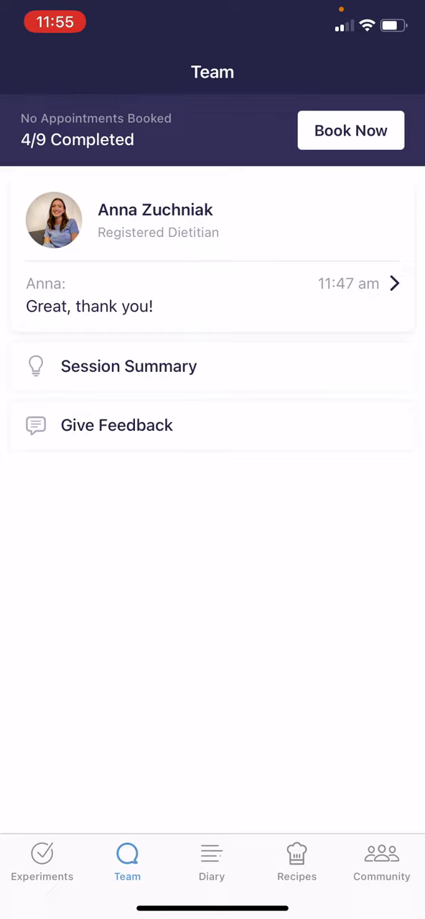
{"action": "left_click", "coordinate": [117, 425]}
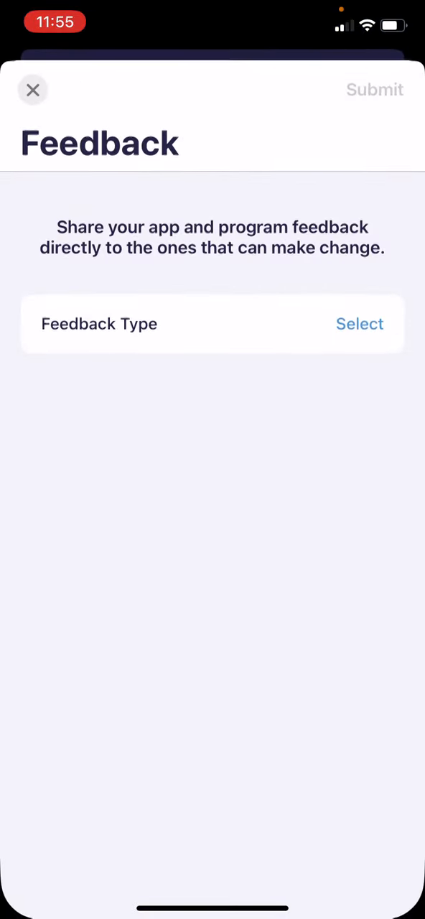
{"action": "left_click", "coordinate": [360, 324]}
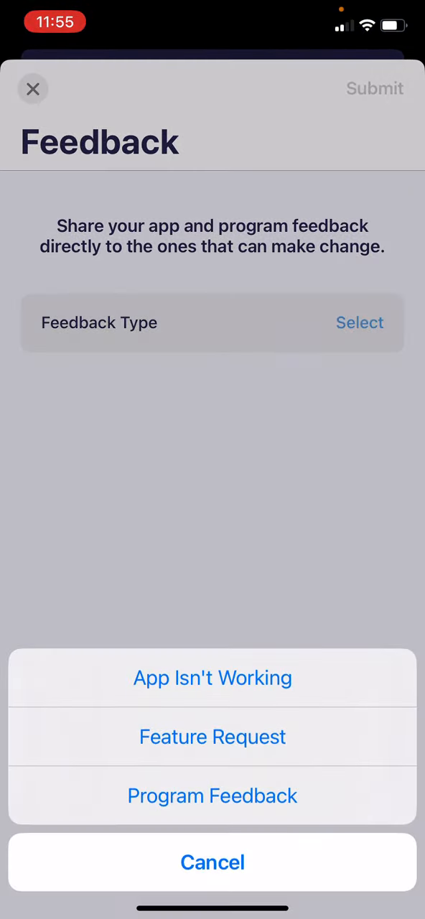